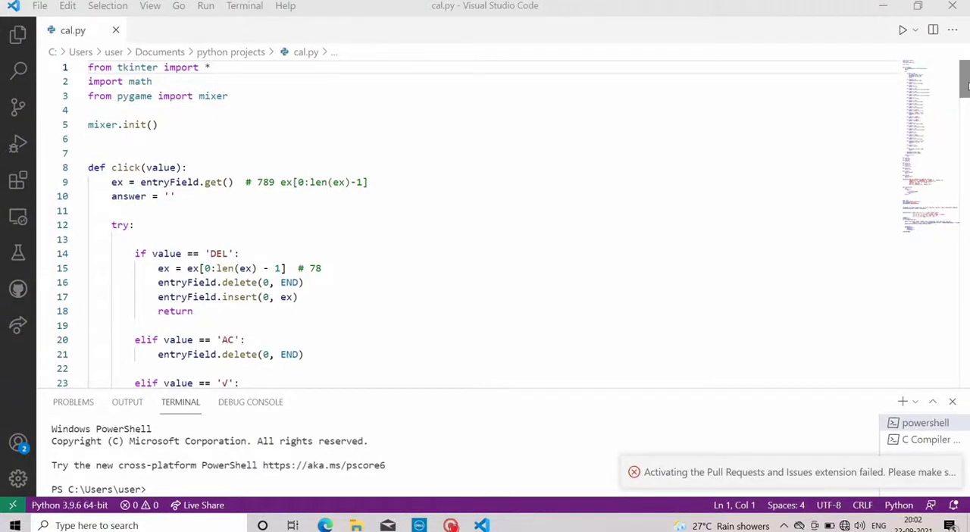
# Scroll through the calculator script and run it to launch the Scientific Calculator window.
pyautogui.scroll(-3)
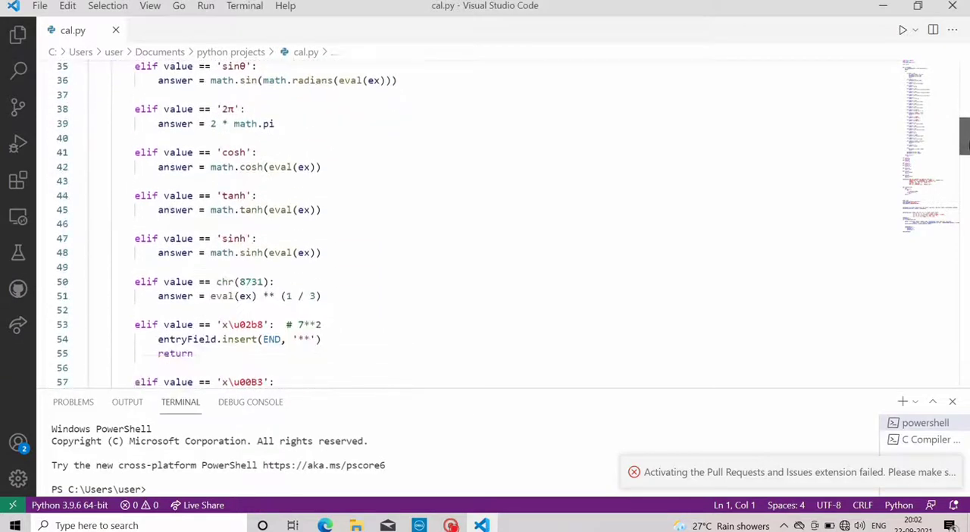
pyautogui.scroll(-3)
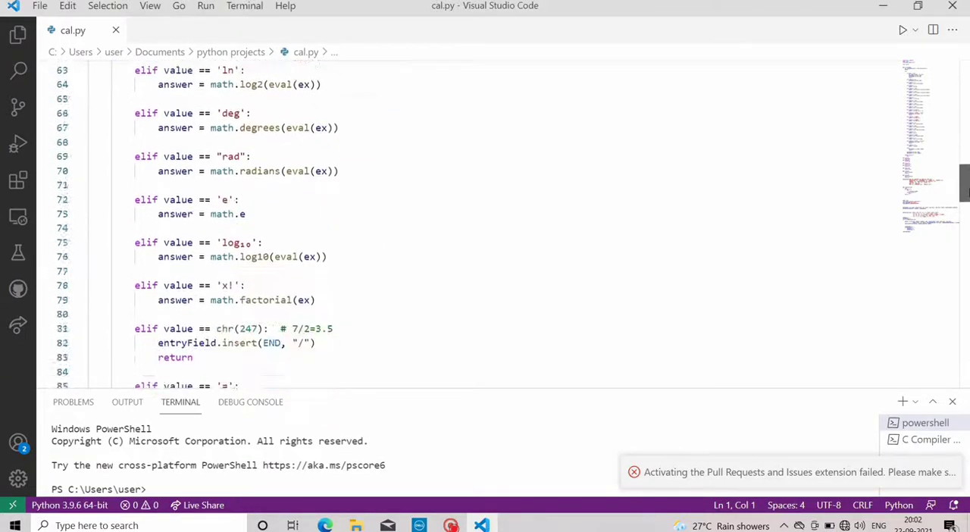
pyautogui.scroll(-3)
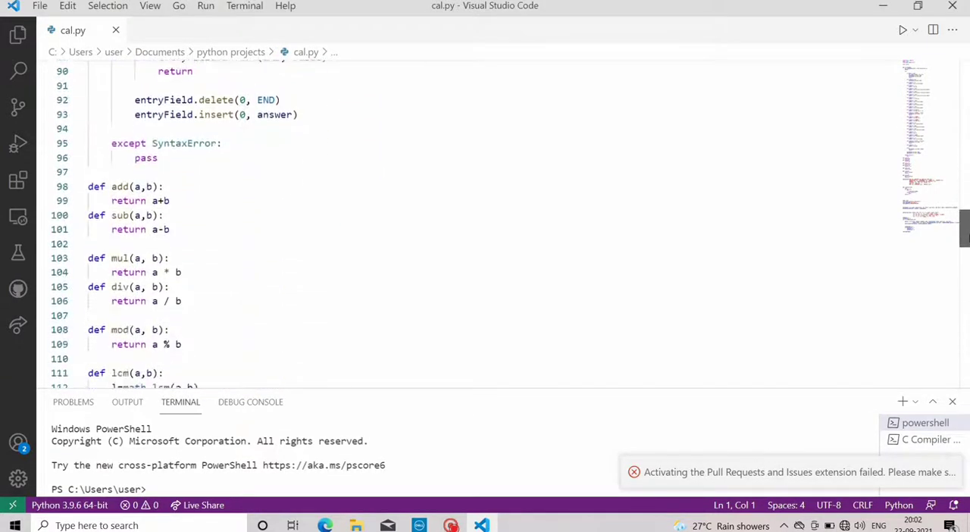
pyautogui.scroll(-3)
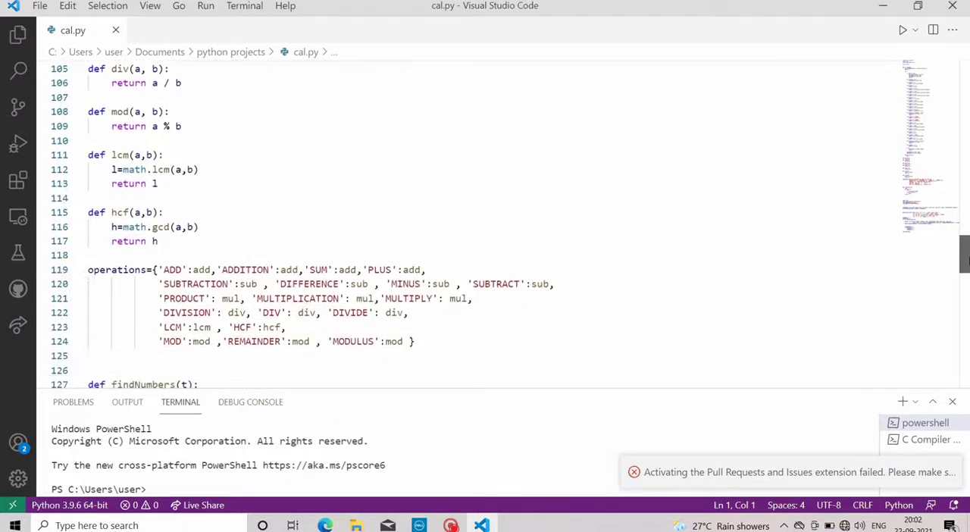
pyautogui.scroll(-3)
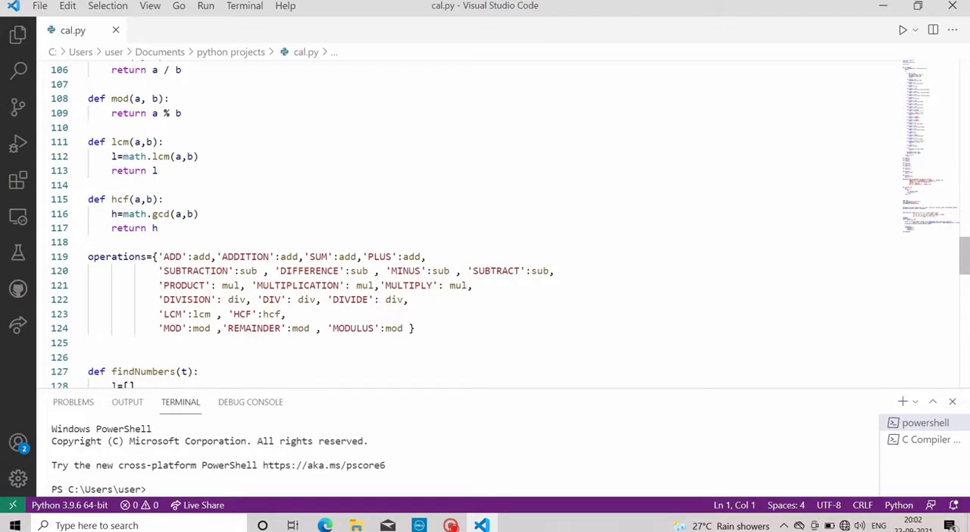
pyautogui.scroll(-3)
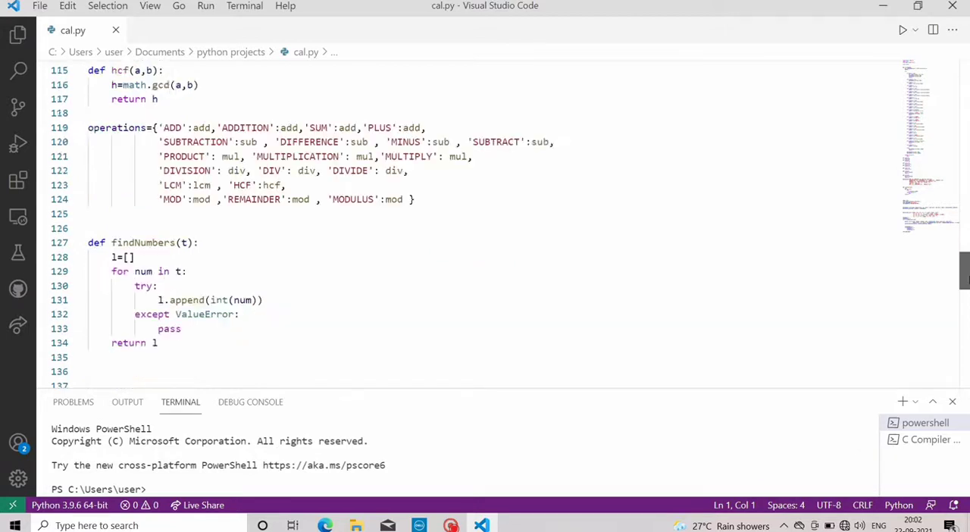
pyautogui.scroll(-3)
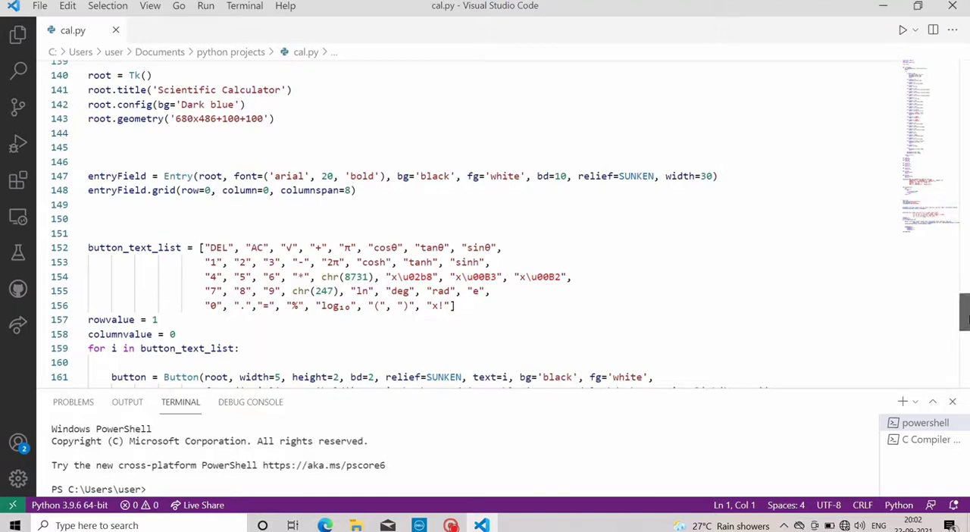
pyautogui.scroll(3)
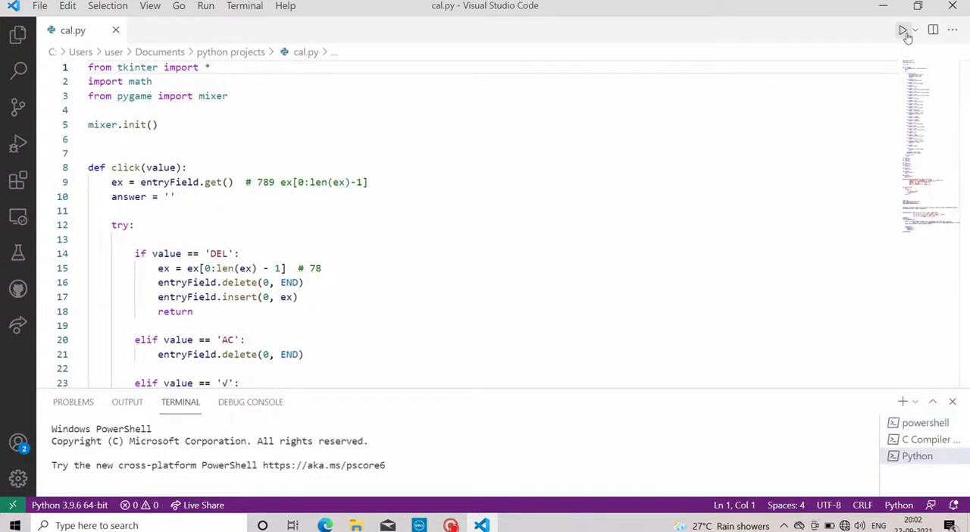
pyautogui.click(904, 30)
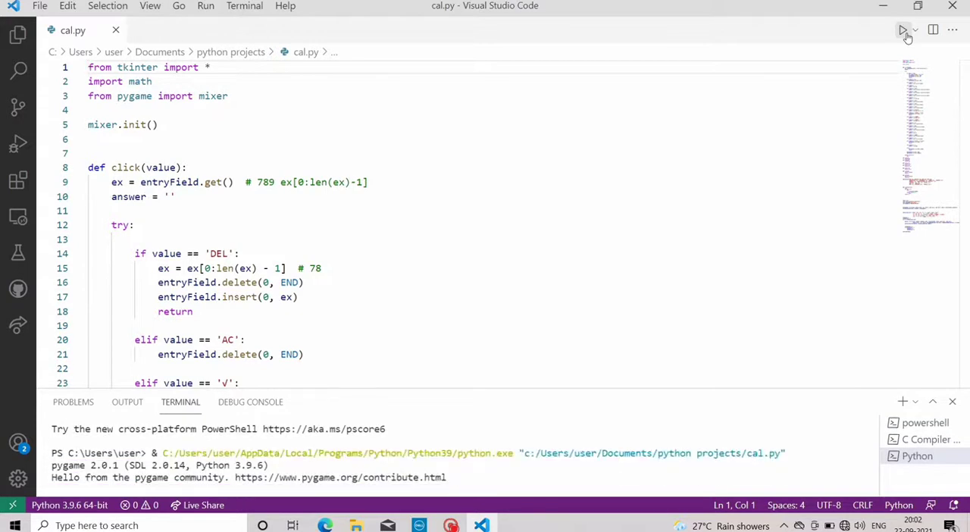
pyautogui.click(903, 30)
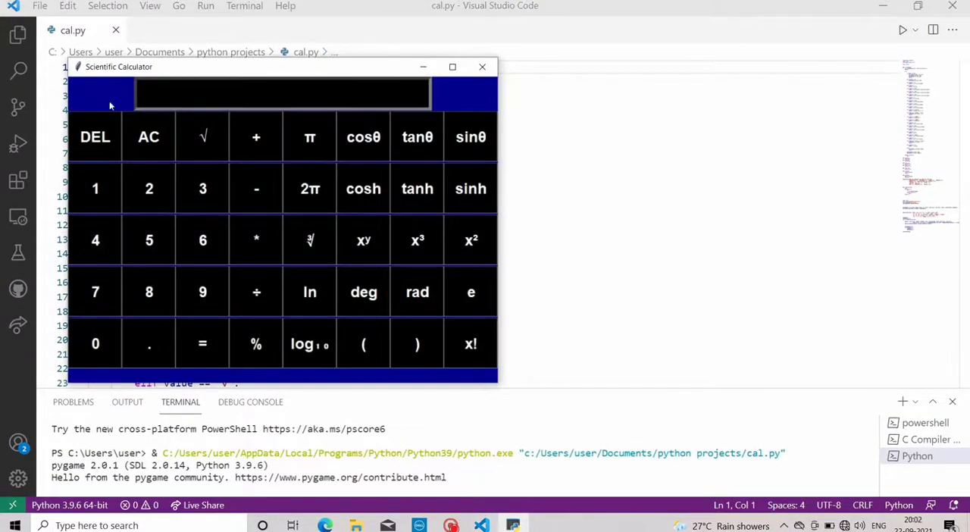
# Work out 44+68 on the calculator keypad, getting the result 112.
pyautogui.click(96, 240)
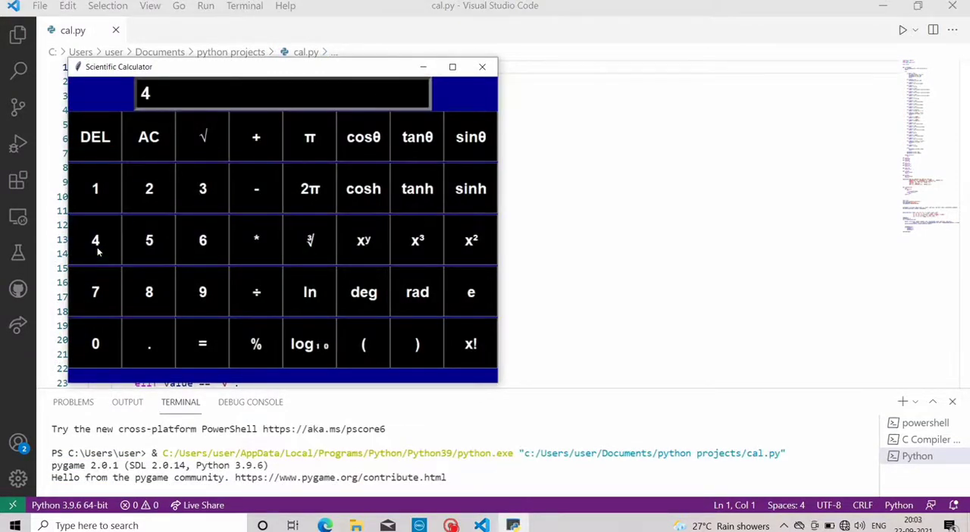
pyautogui.click(96, 240)
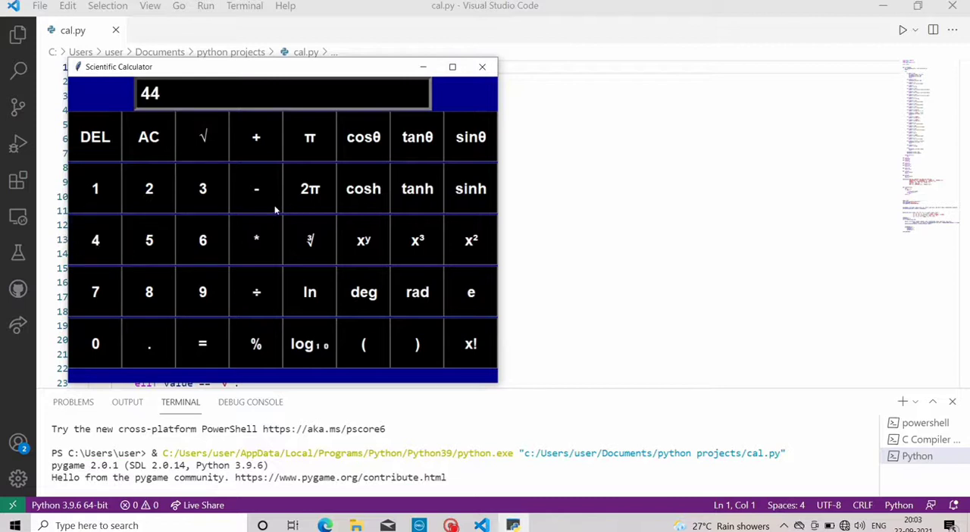
pyautogui.click(256, 136)
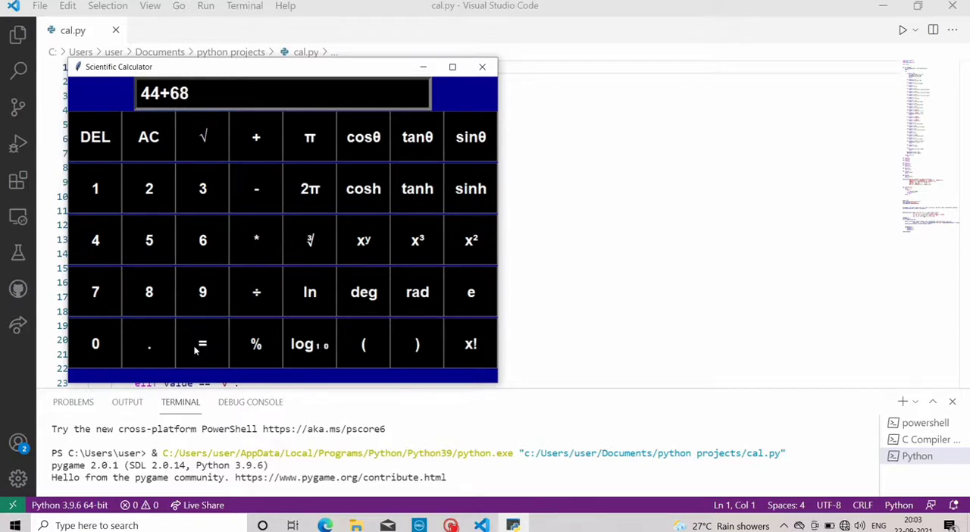
pyautogui.click(202, 342)
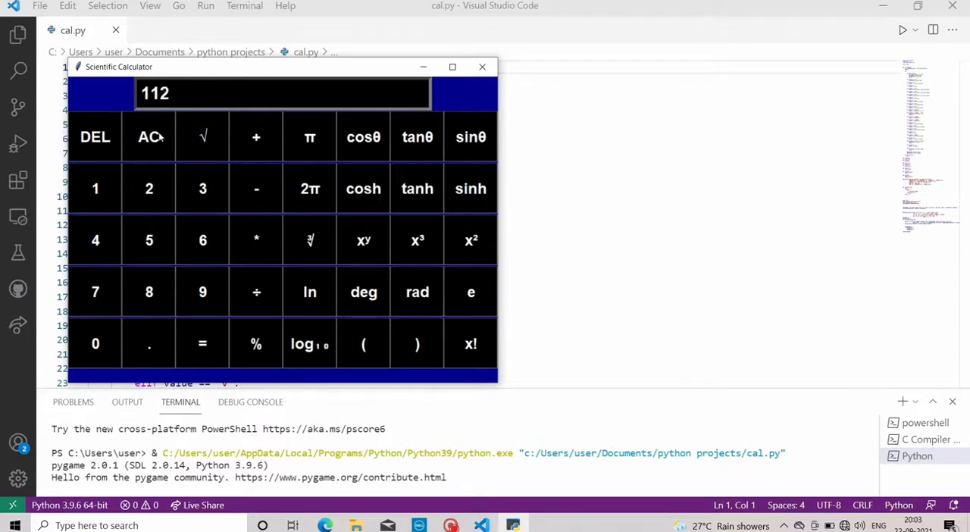
# Clear 112, enter 444*6 on the keypad, then clear the display again.
pyautogui.click(148, 136)
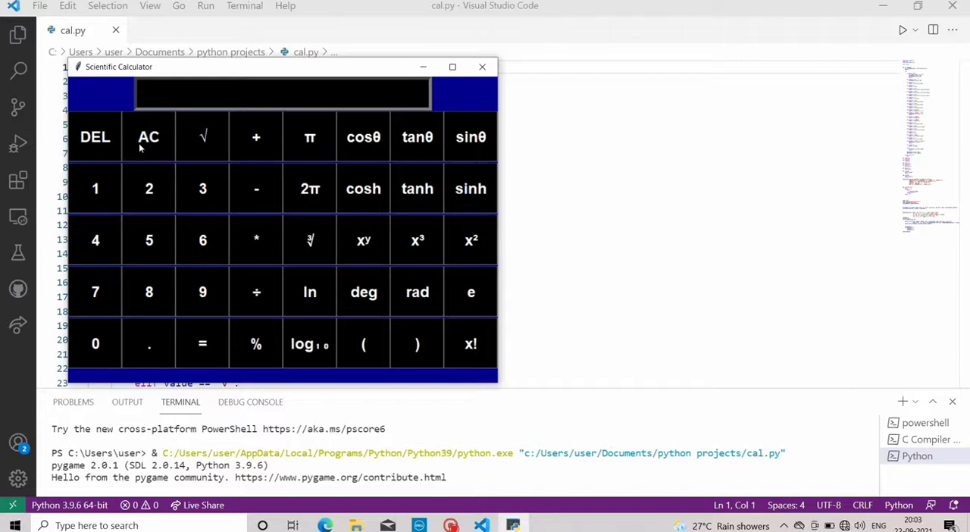
pyautogui.moveTo(82, 241)
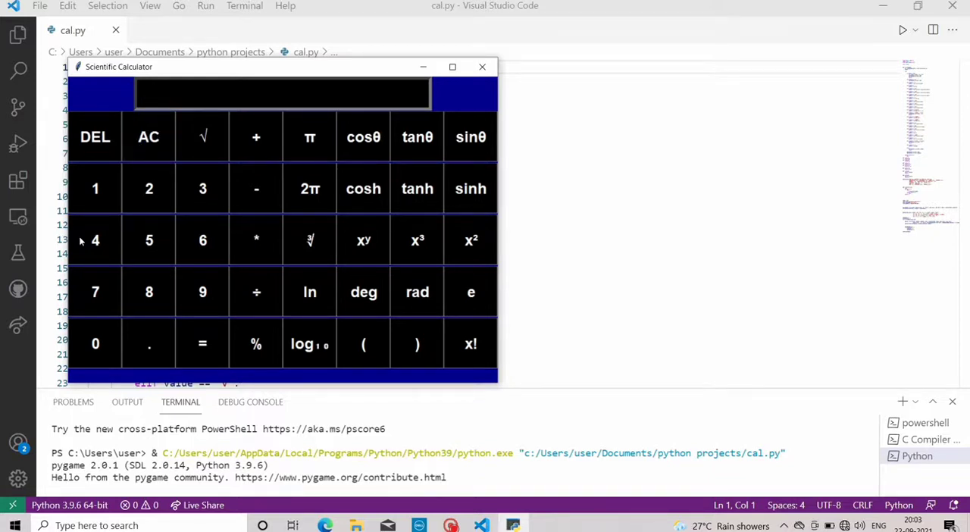
pyautogui.click(96, 239)
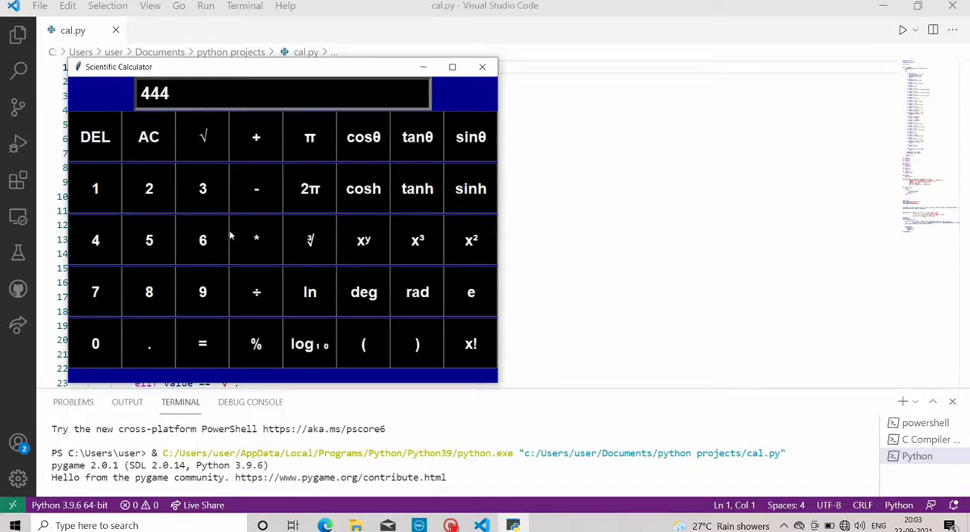
pyautogui.click(256, 239)
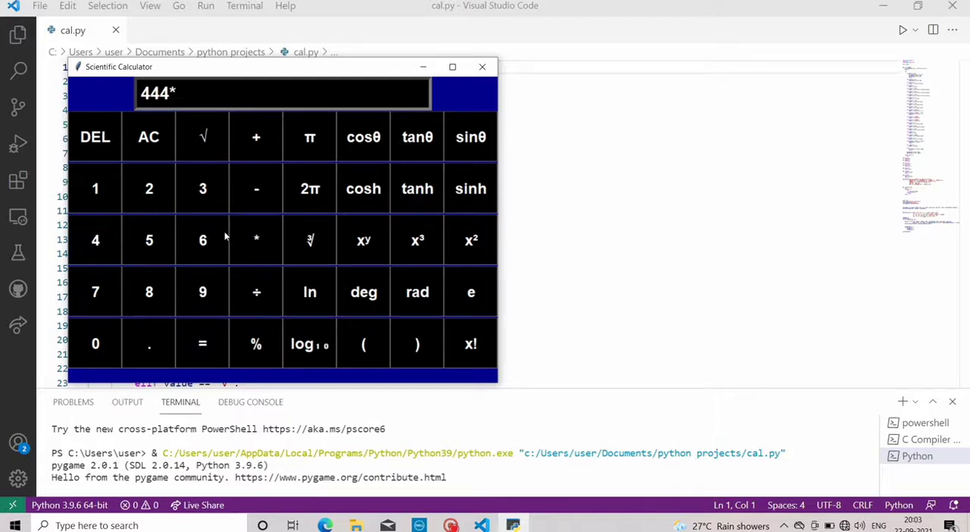
pyautogui.click(203, 239)
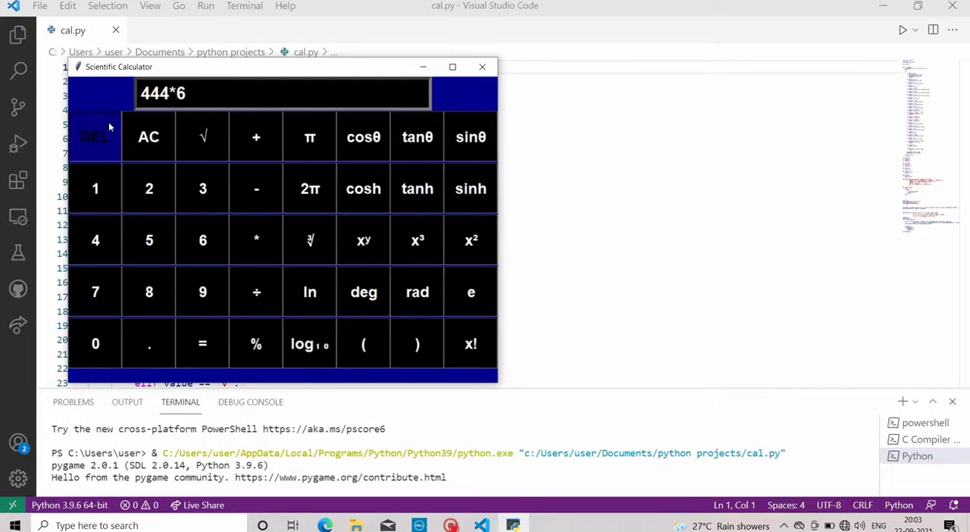
pyautogui.click(148, 136)
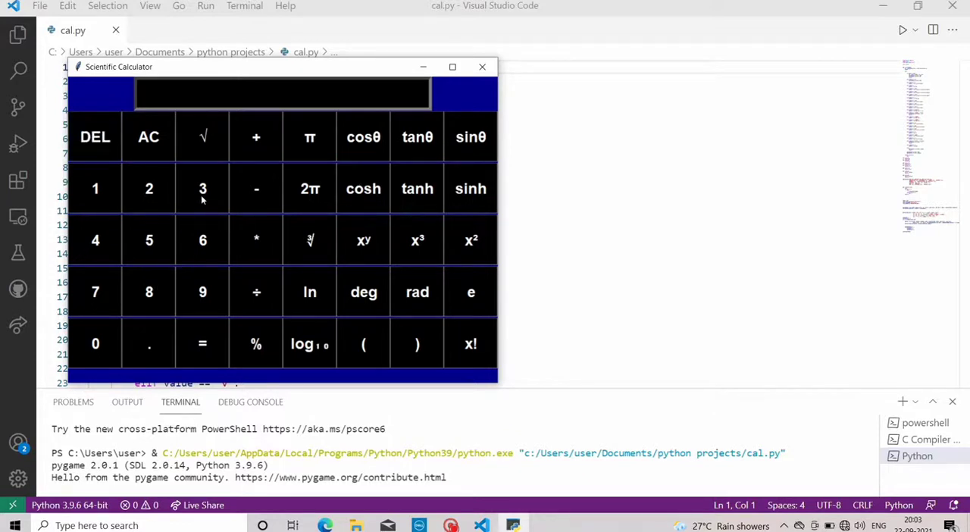
# Enter 30 and take its cosine, giving 0.8660254037844387.
pyautogui.click(204, 188)
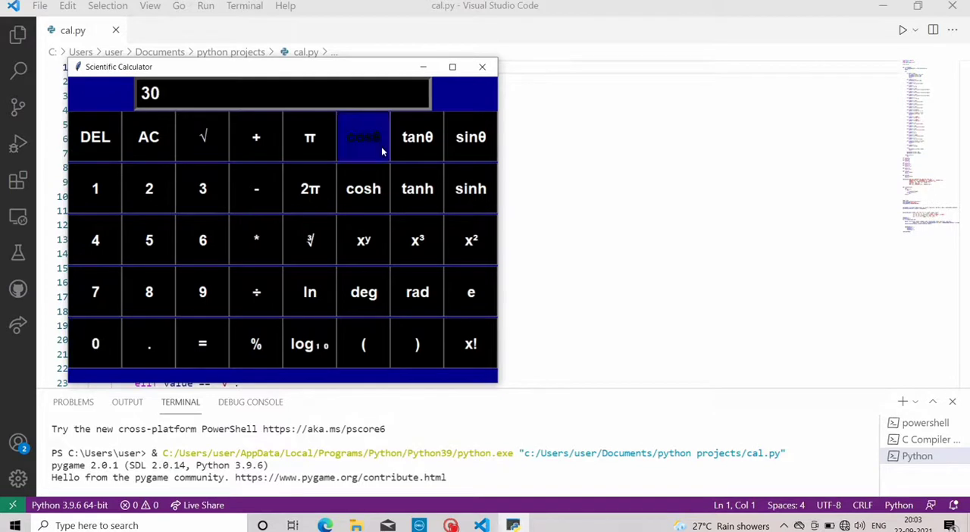
pyautogui.click(364, 136)
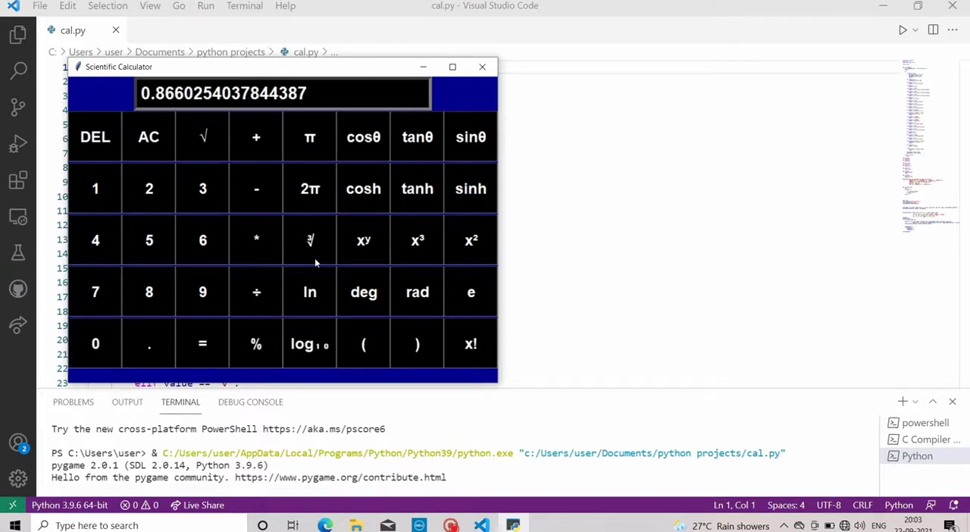
pyautogui.moveTo(422, 222)
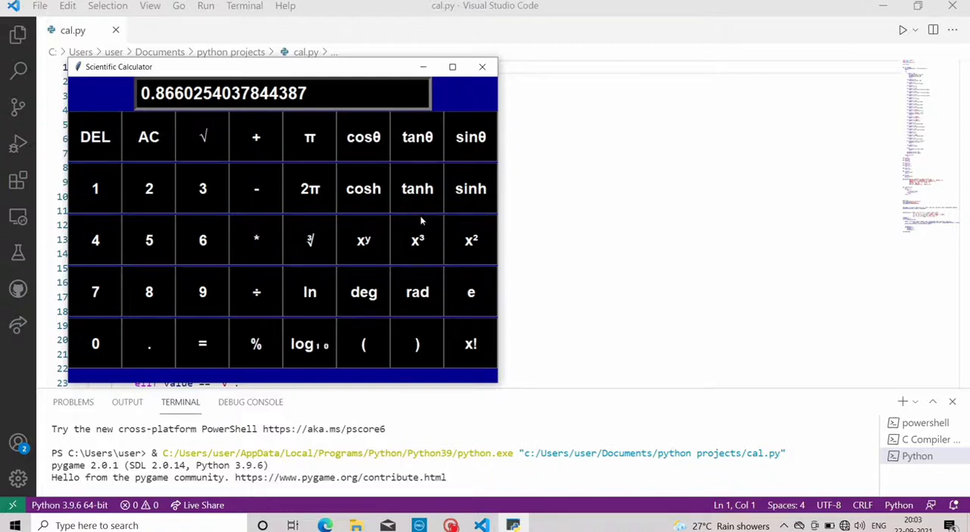